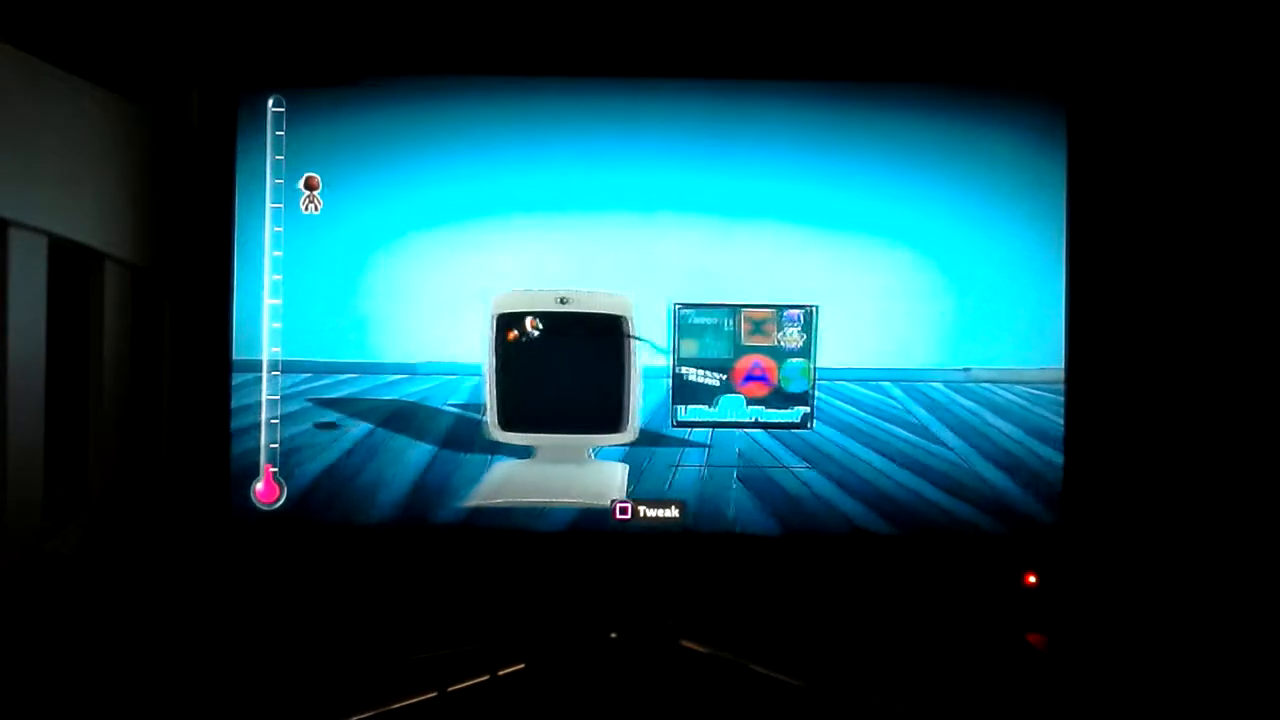
Step: Bring up the Popit and navigate to the Gadgets page beside the screen object
key(square)
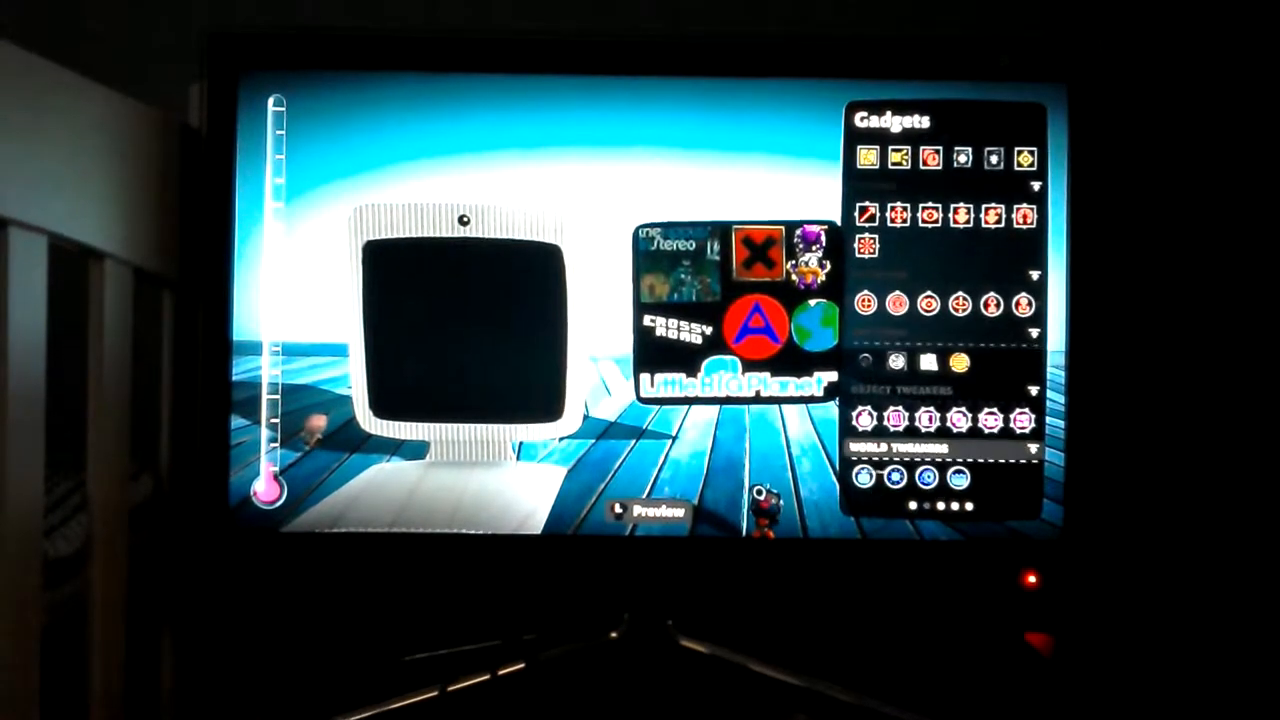
click(960, 418)
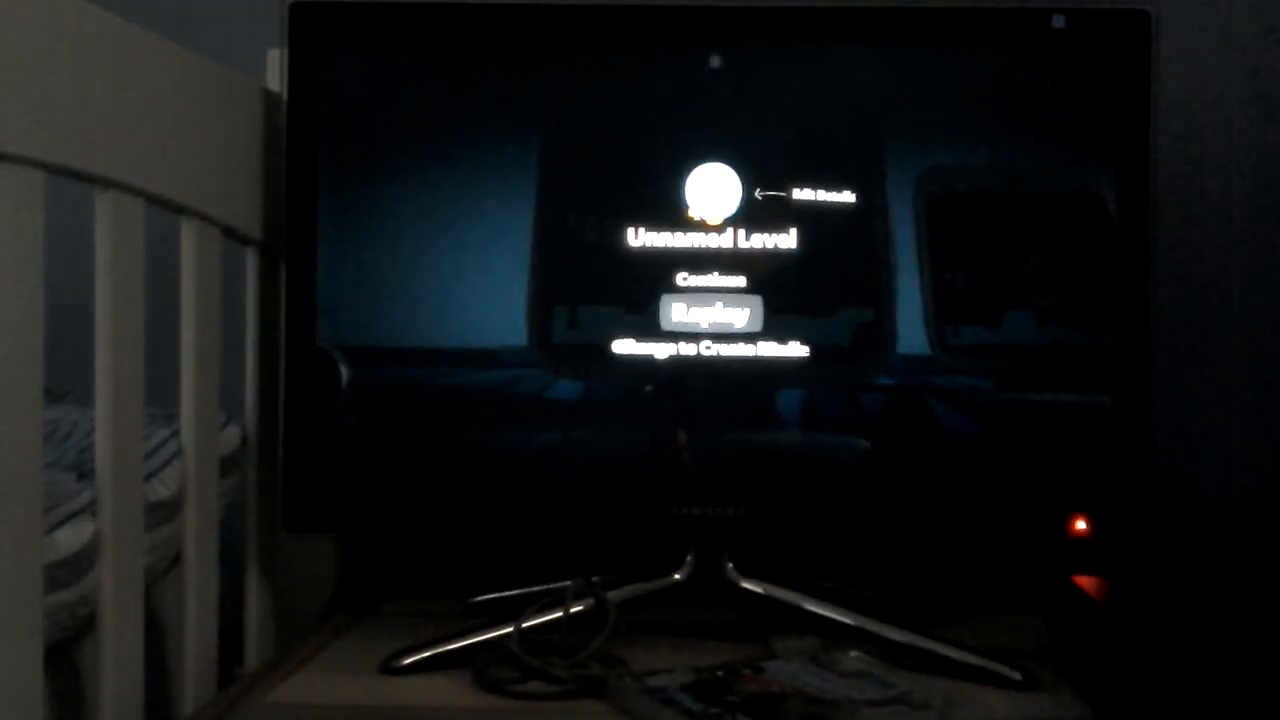
Step: Move the pause-menu selection down toward the Change to Create Mode option
key(Down)
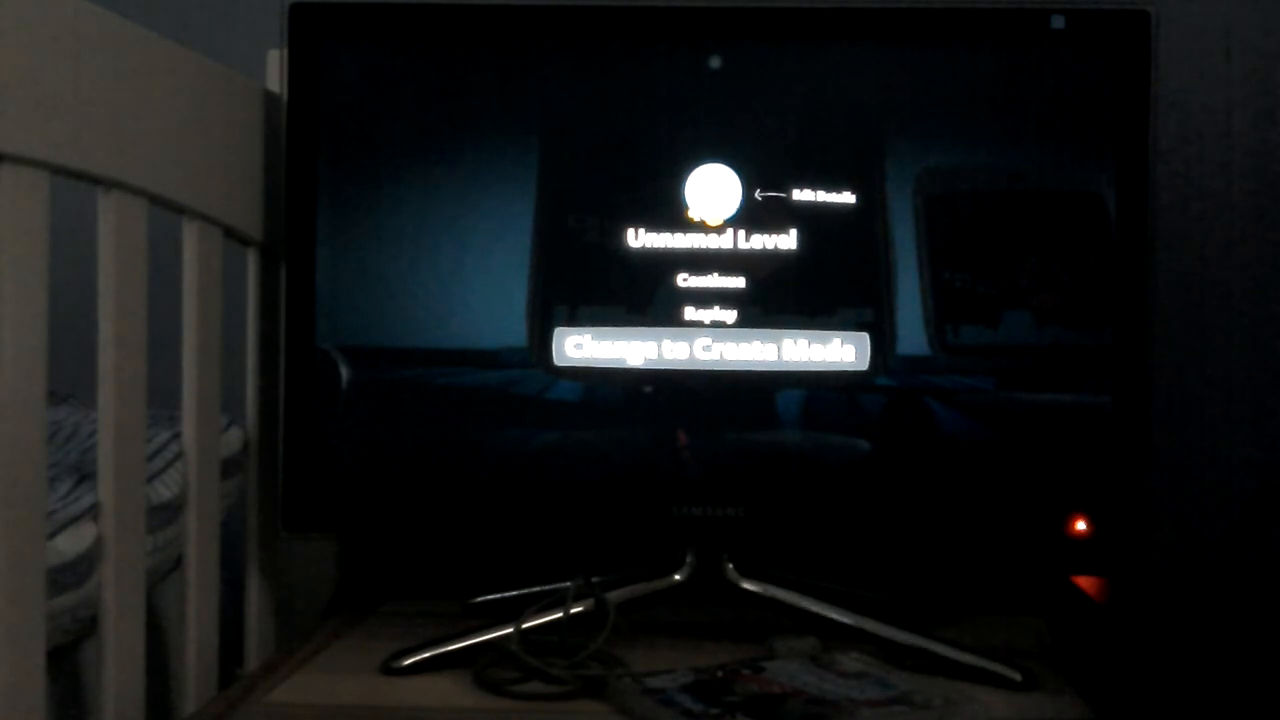
Step: Choose Change to Create Mode so the unnamed level reloads for editing
click(710, 350)
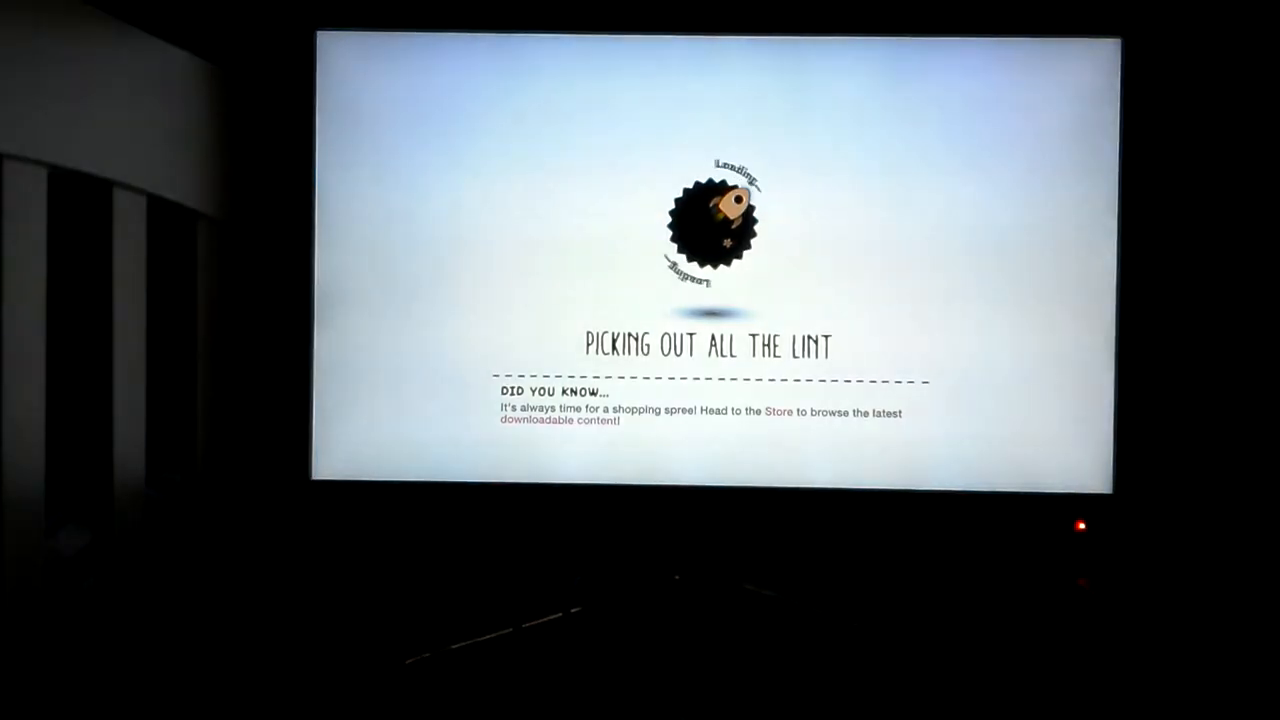